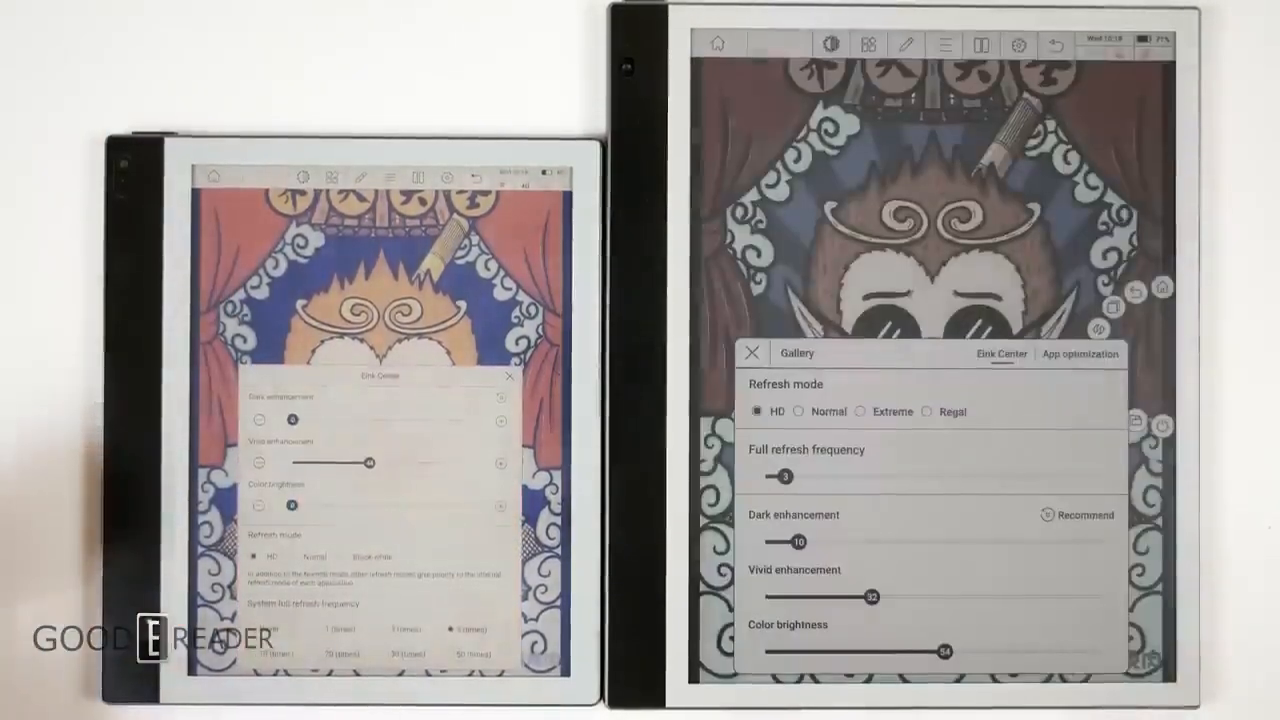
# Dismiss the E Ink Center tuning panel so the monkey artwork shows in full
pyautogui.moveTo(870, 596); pyautogui.dragTo(1090, 596)
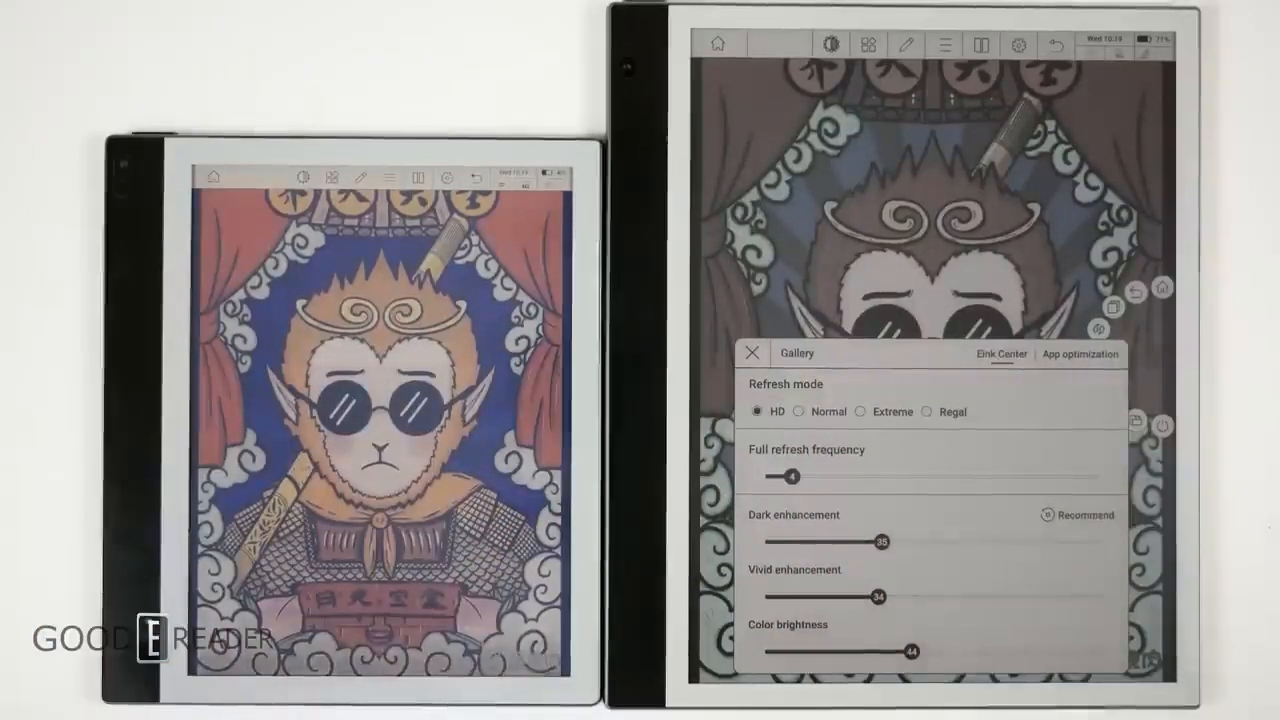
# Leave the artwork and return to the folder of picture thumbnails
pyautogui.click(752, 352)
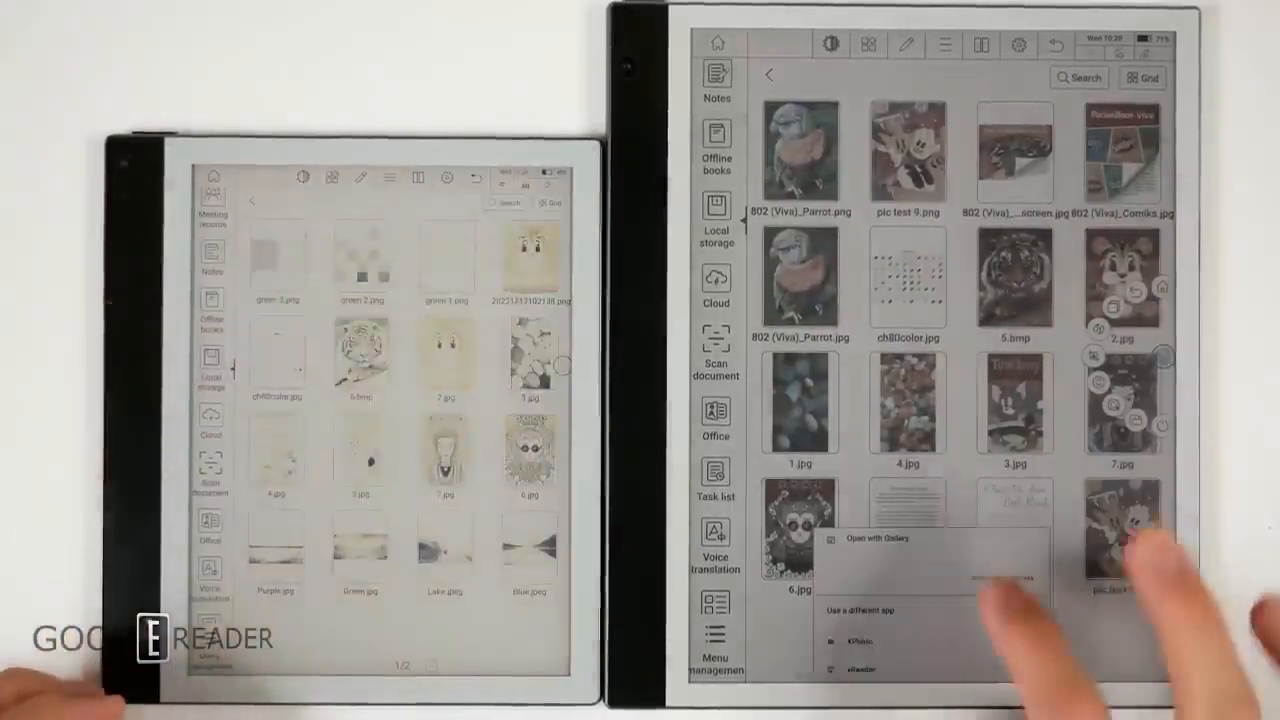
pyautogui.click(862, 540)
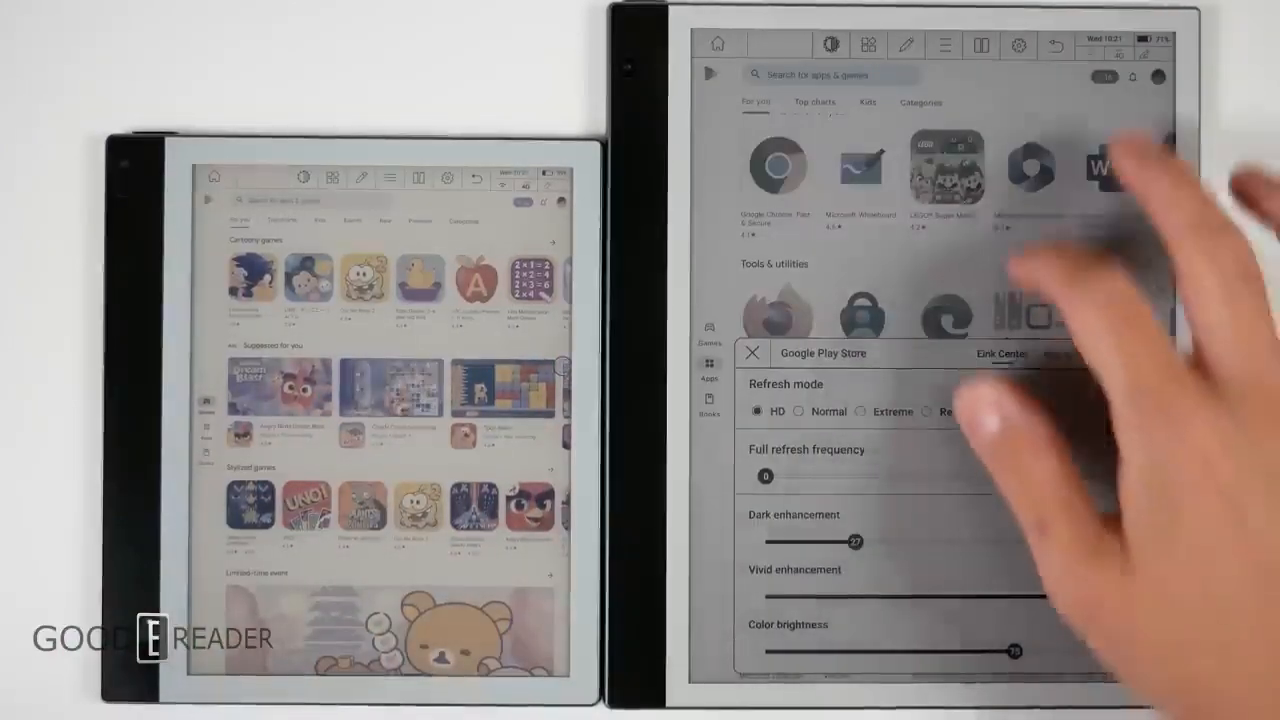
# Dismiss the tuning panel over the Play Store and scroll through the app listings
pyautogui.click(752, 352)
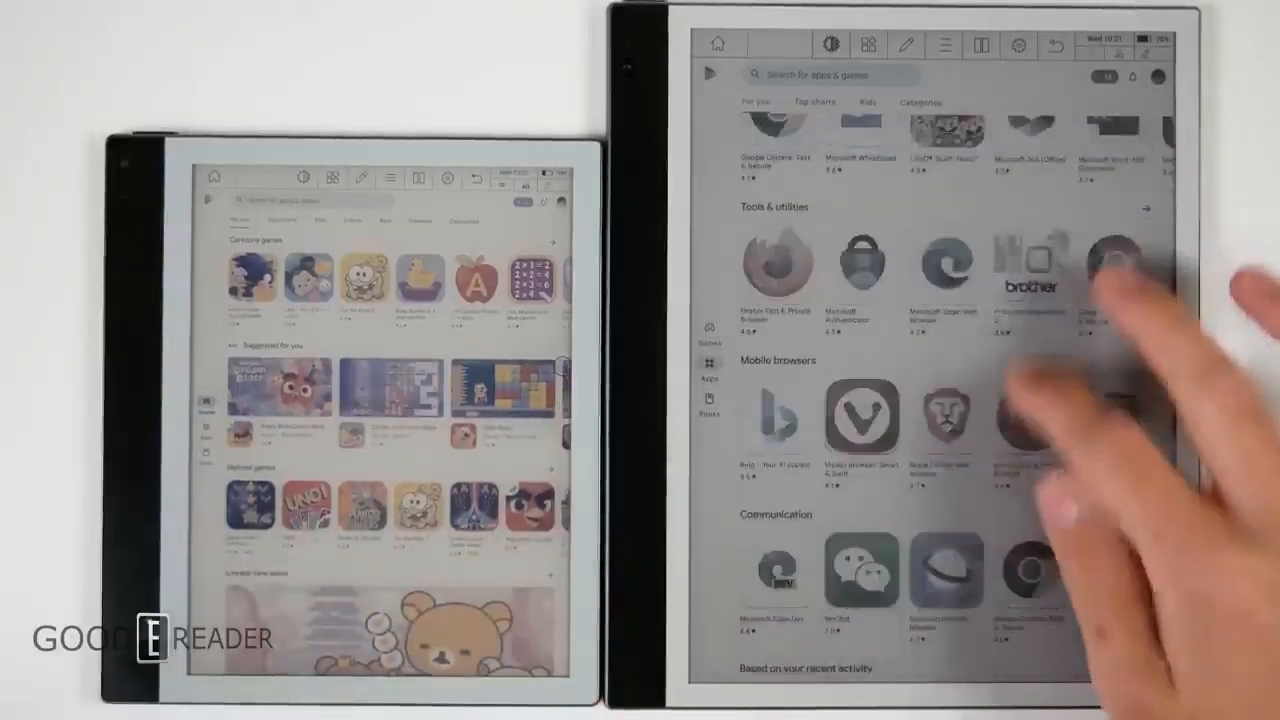
pyautogui.scroll(-3)
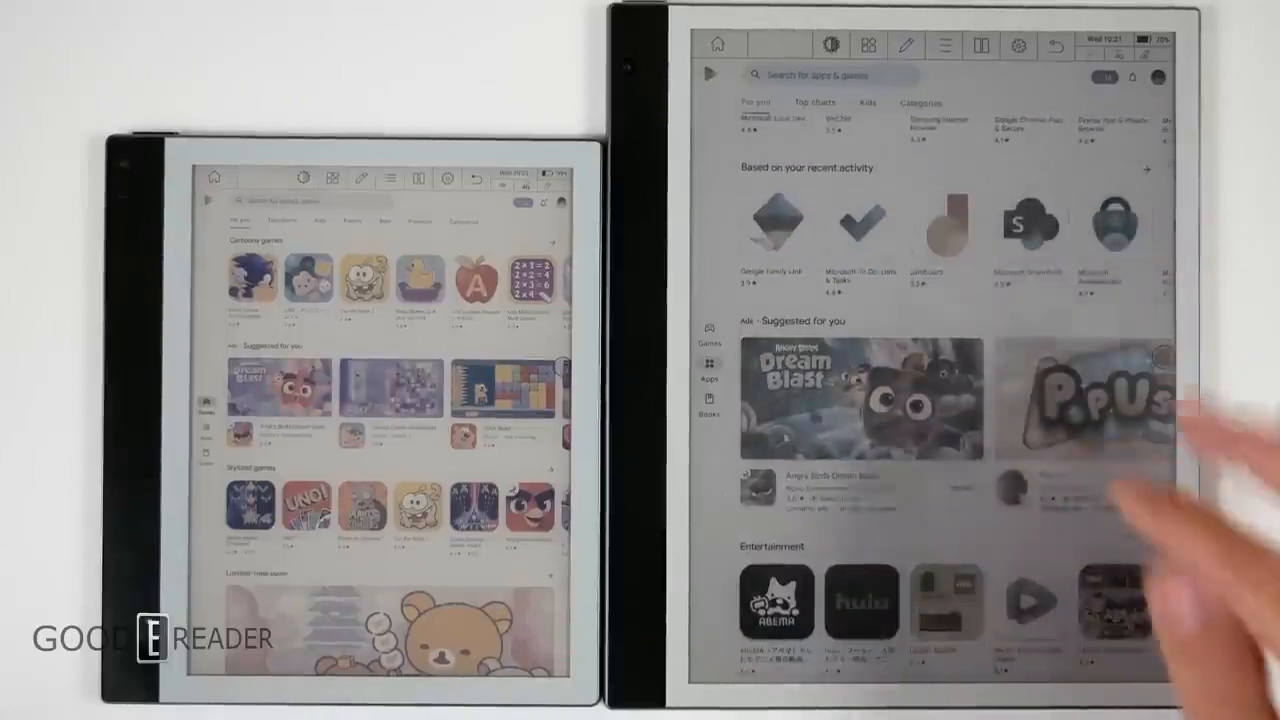
pyautogui.scroll(-3)
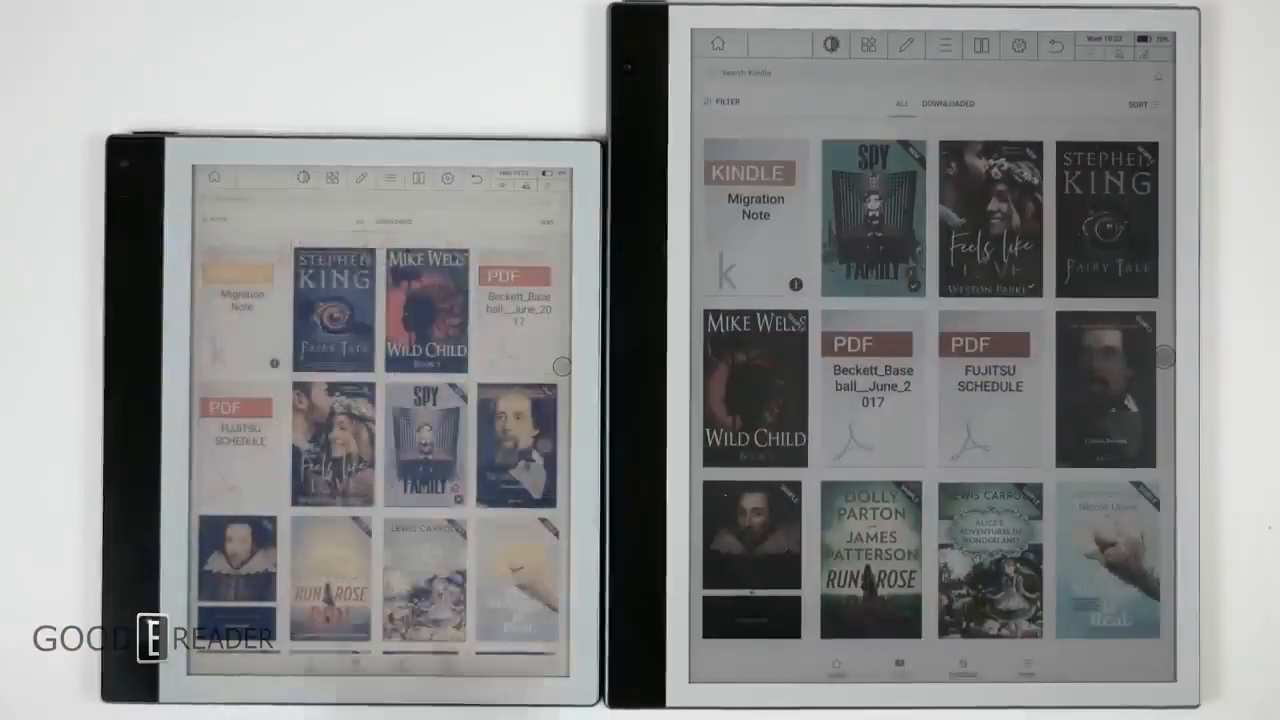
# Open the Feels like Love cover full screen from the Kindle library
pyautogui.click(988, 220)
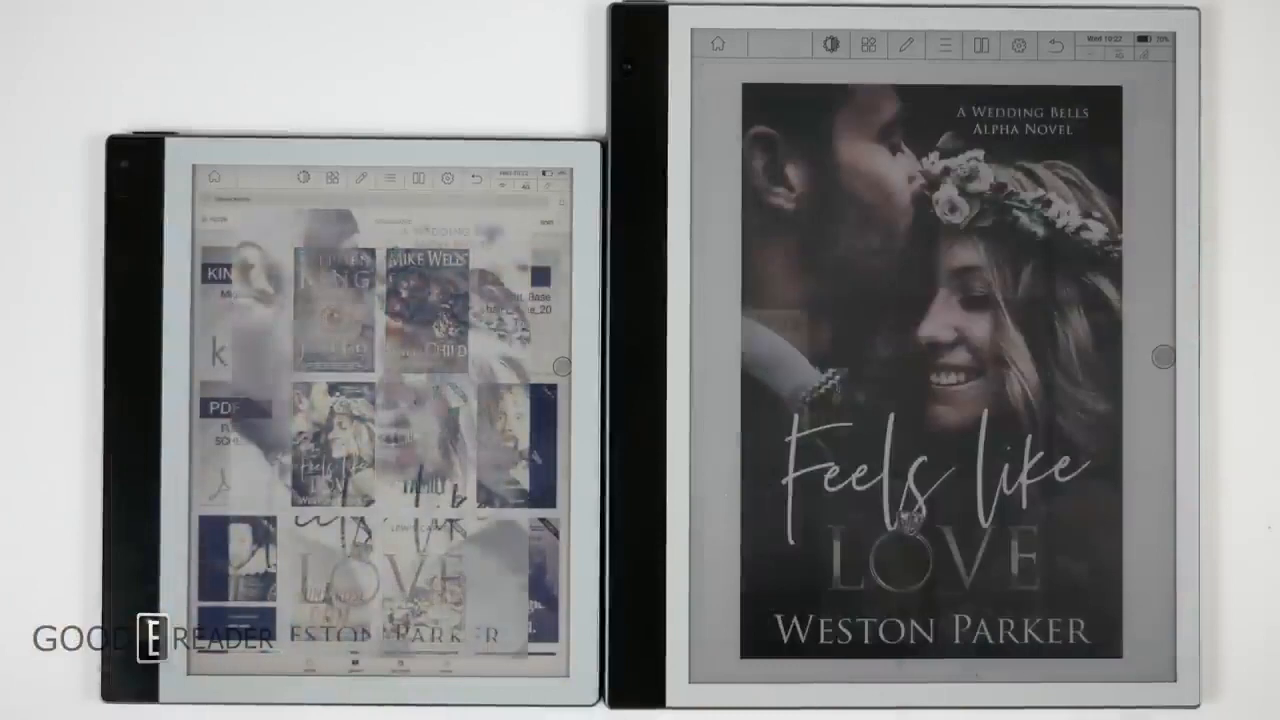